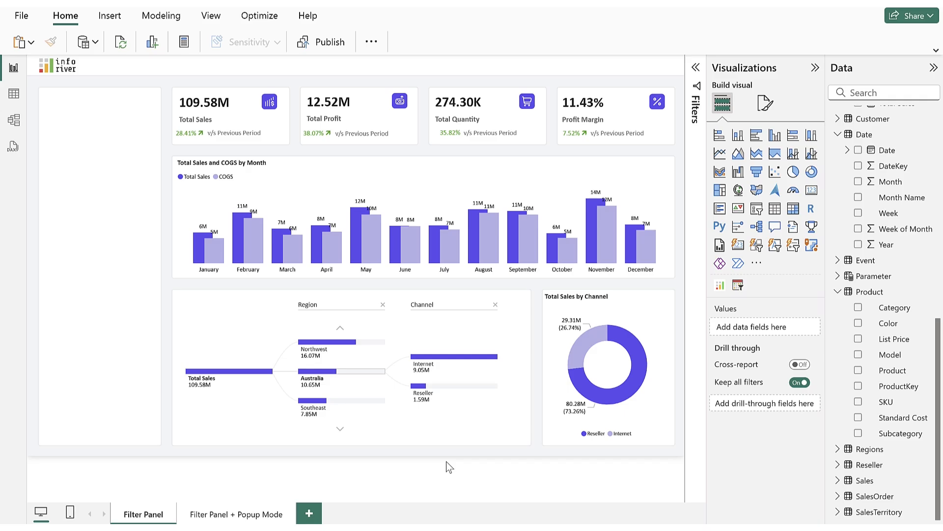
pyautogui.moveTo(628, 452)
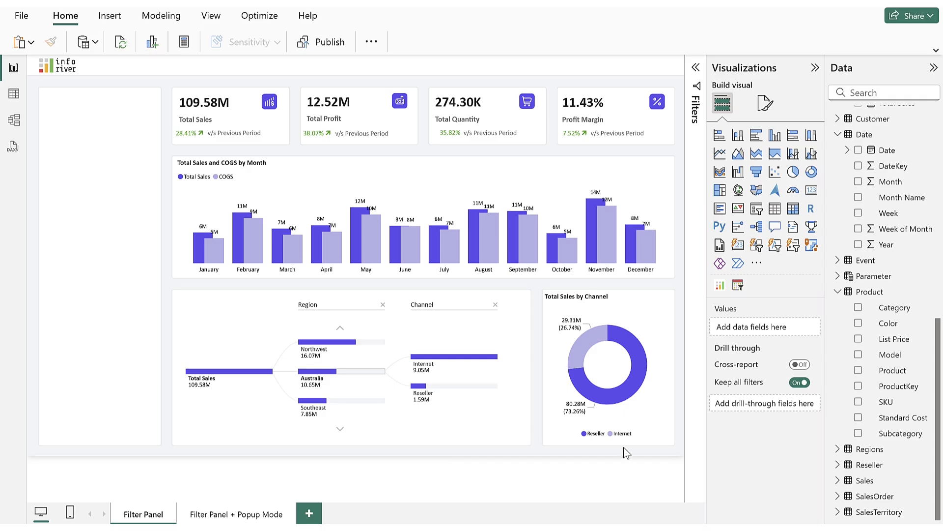
pyautogui.moveTo(738, 285)
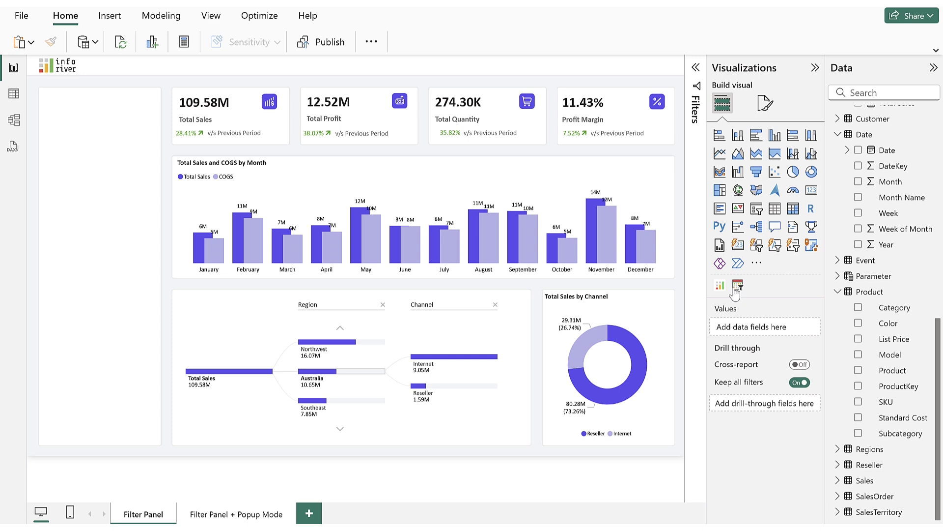
# Step: Insert an Inforiver Super Filter visual into the empty left placeholder
pyautogui.click(738, 286)
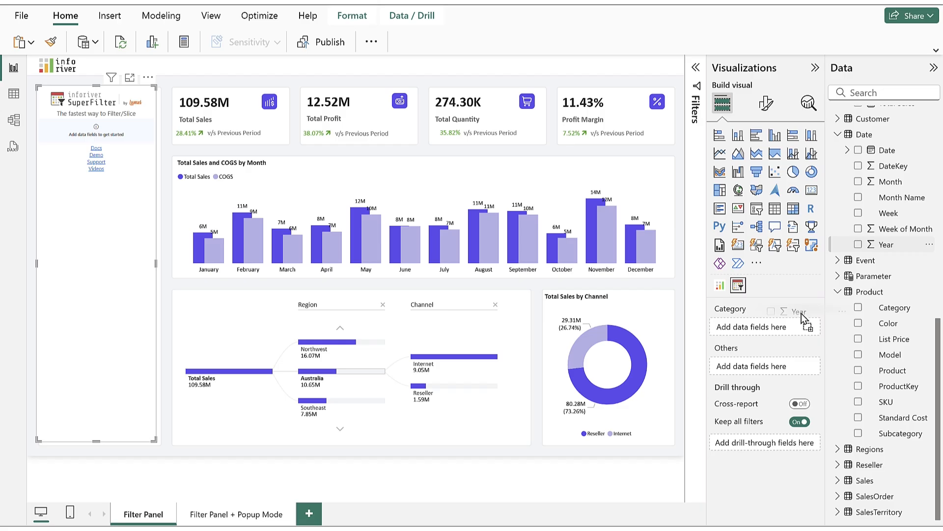
# Step: Add Year, Category, Subcategory, Color and Product as the Super Filter's categories
pyautogui.click(860, 244)
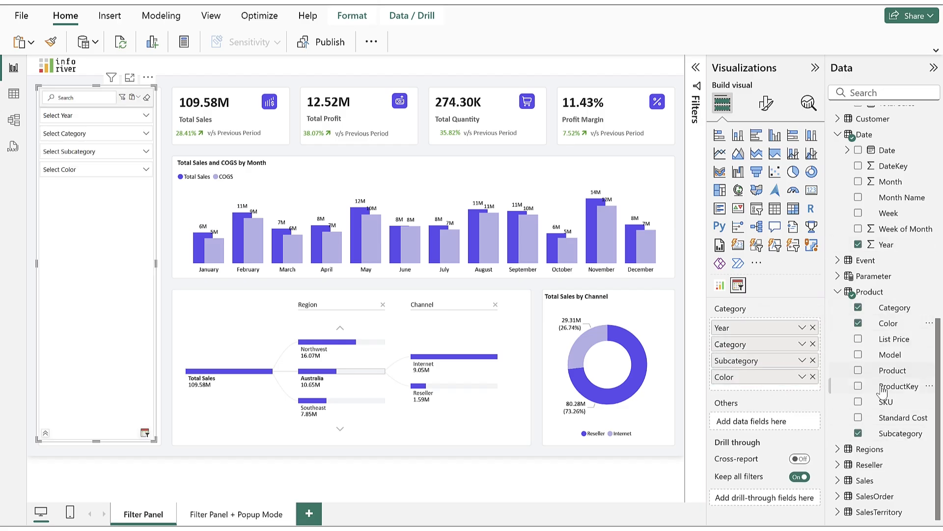
pyautogui.click(859, 370)
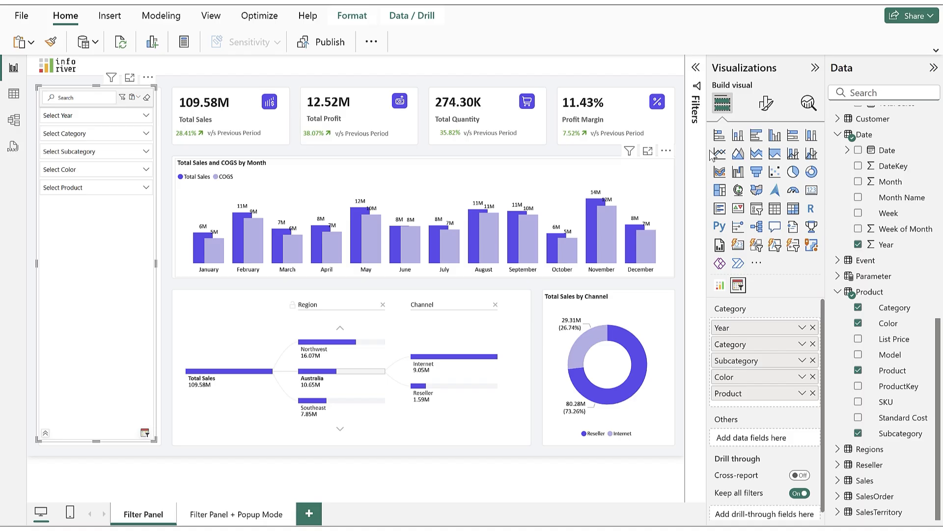
# Step: In Facet Filter formatting, set View Type to Check Box and turn Panel Header on
pyautogui.click(766, 103)
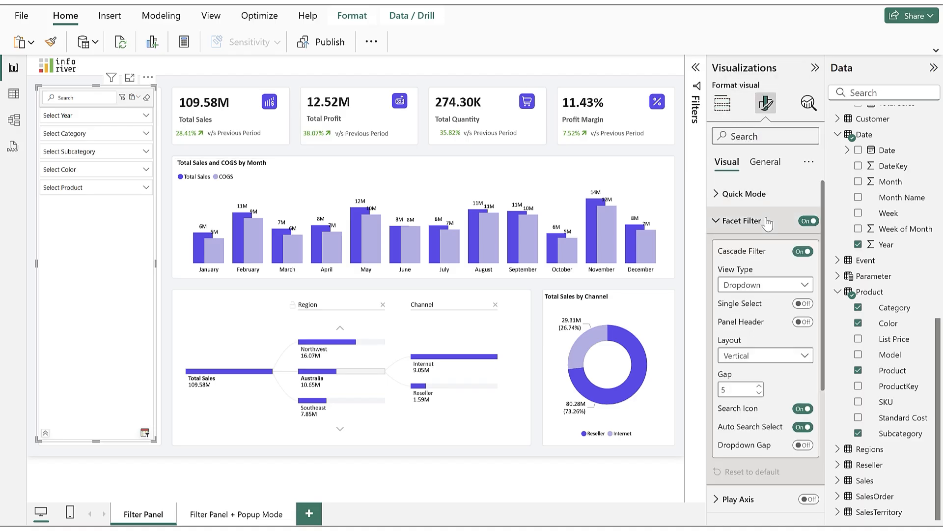
pyautogui.click(764, 284)
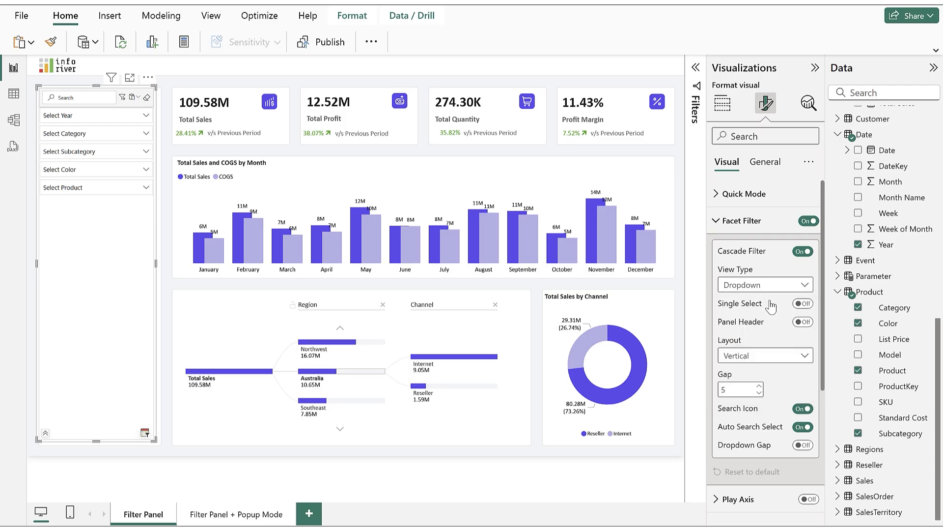
pyautogui.click(765, 284)
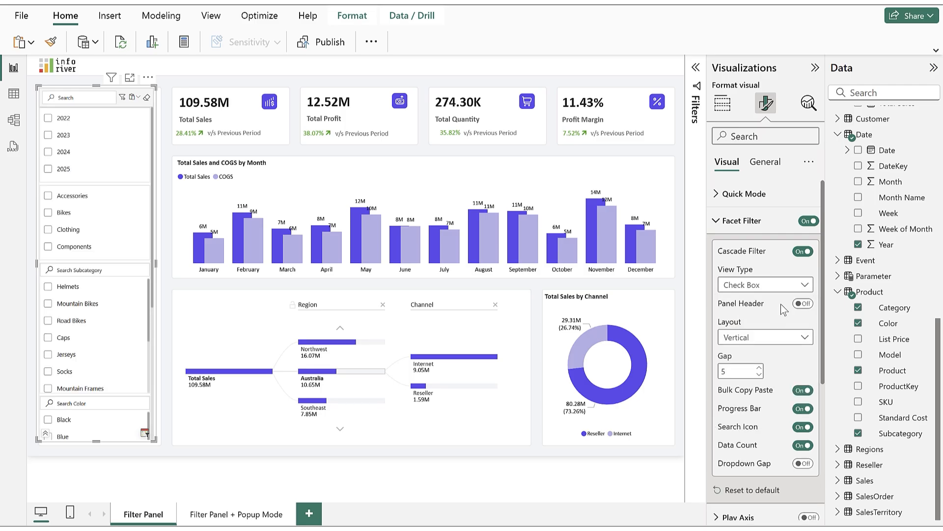
pyautogui.click(801, 304)
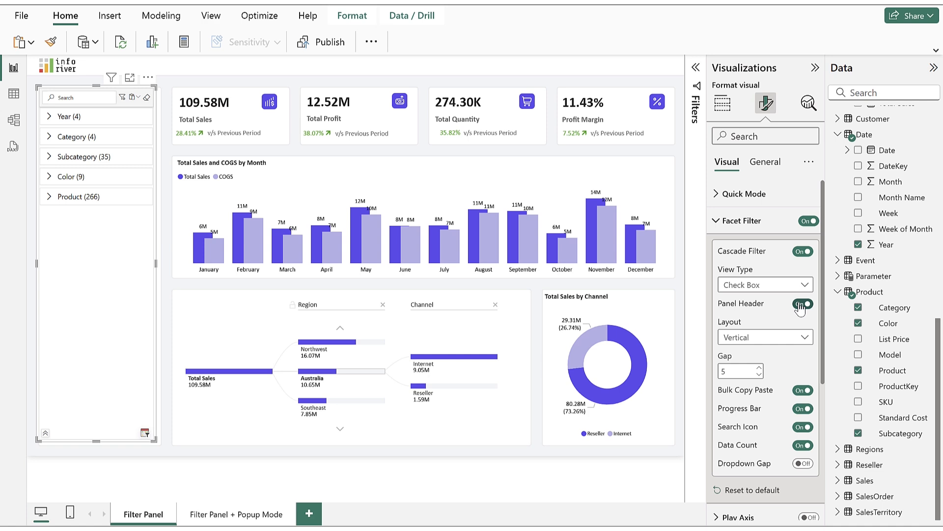
pyautogui.moveTo(805, 263)
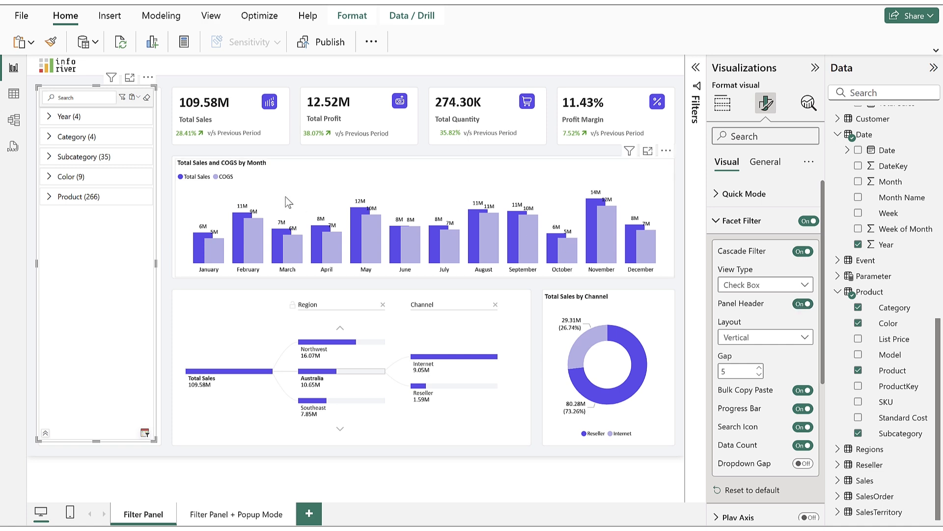
# Step: Test-select Accessories and Bikes under Category, then clear the selection again
pyautogui.click(48, 135)
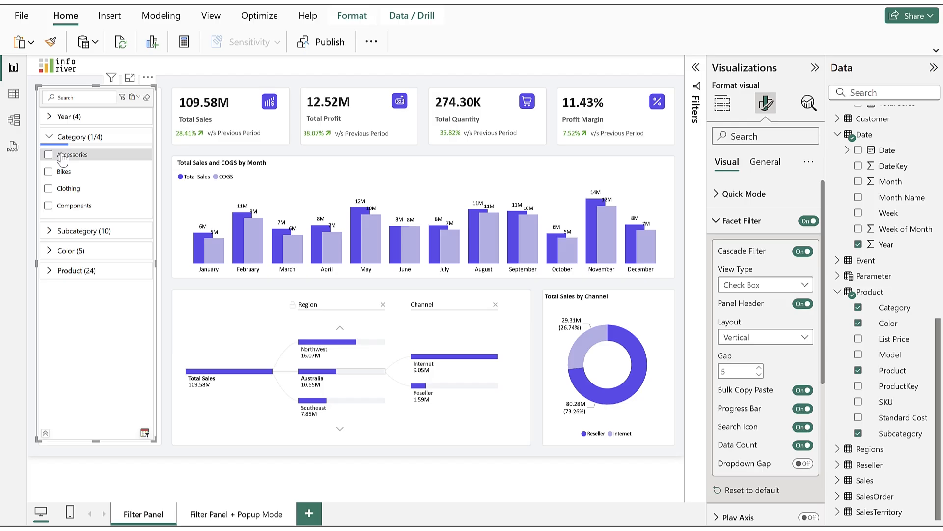
pyautogui.click(48, 154)
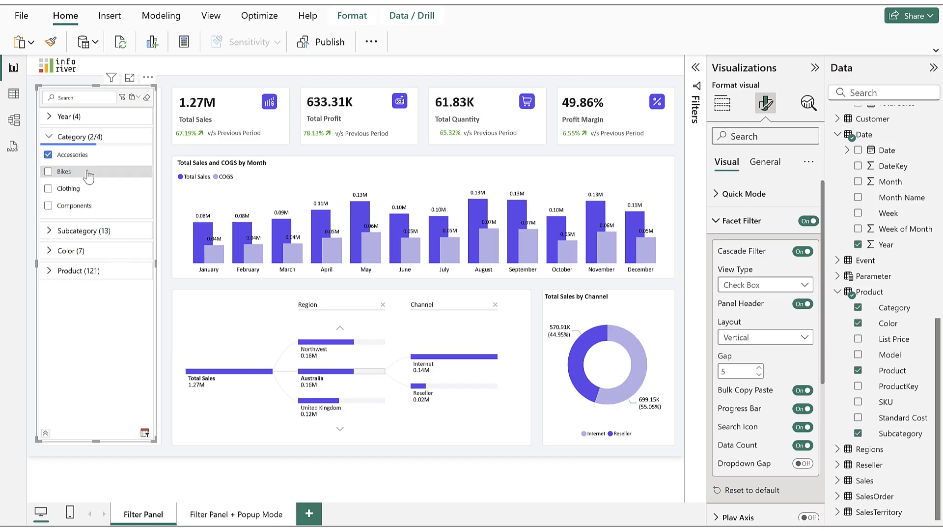
pyautogui.click(48, 171)
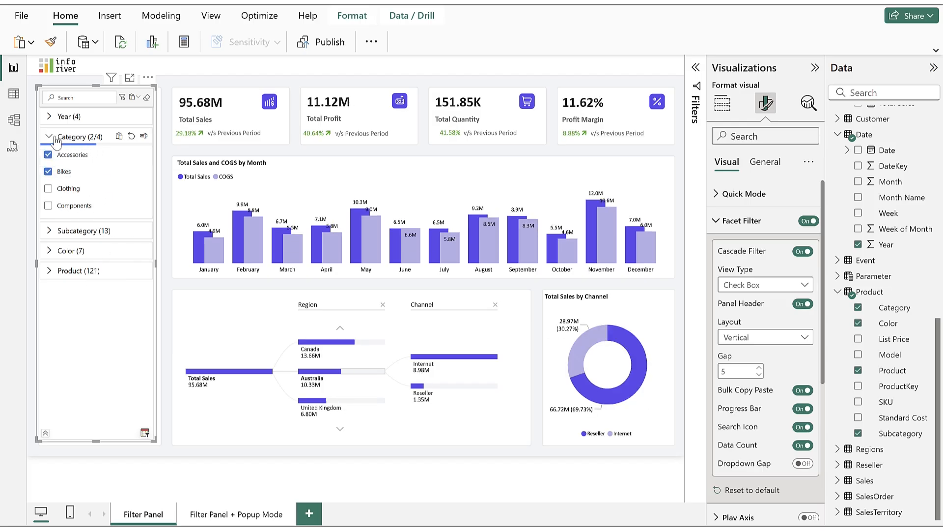
pyautogui.click(146, 97)
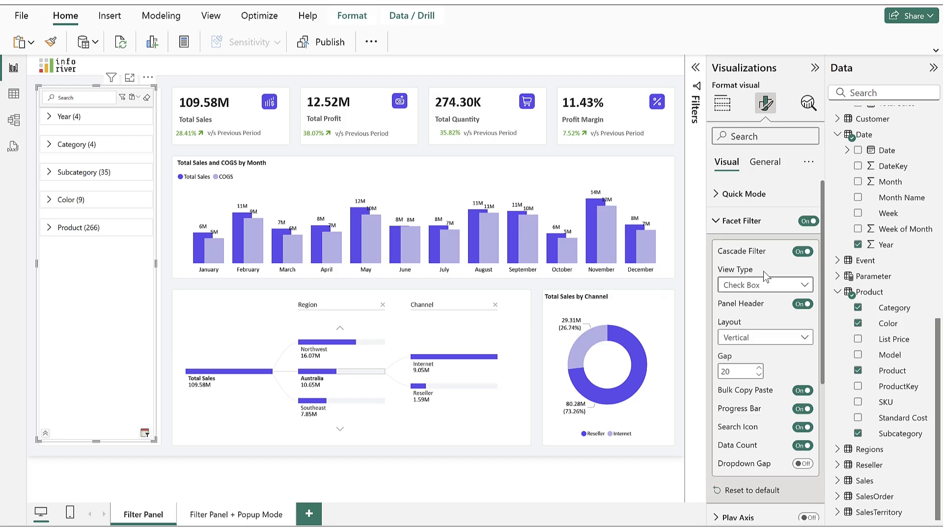
# Step: In Category Style > General, choose the Year category to style on its own
pyautogui.click(741, 221)
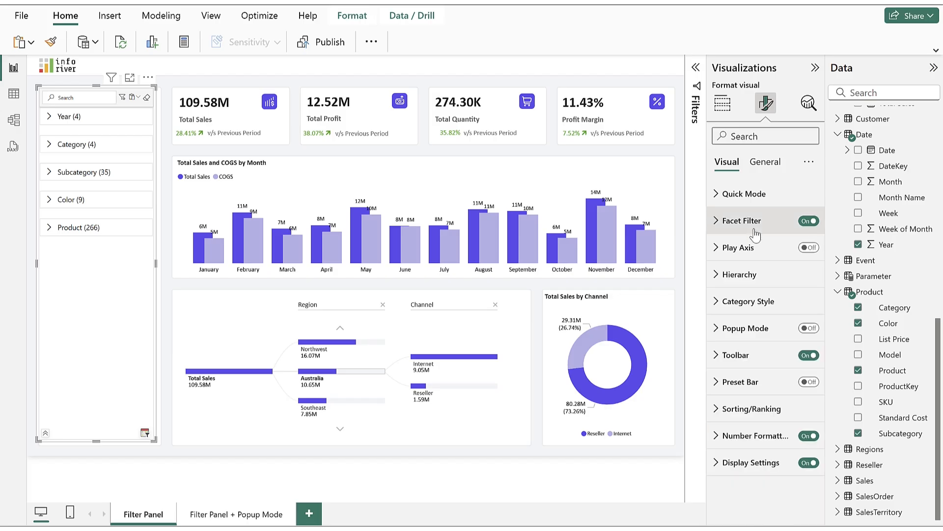
pyautogui.moveTo(755, 251)
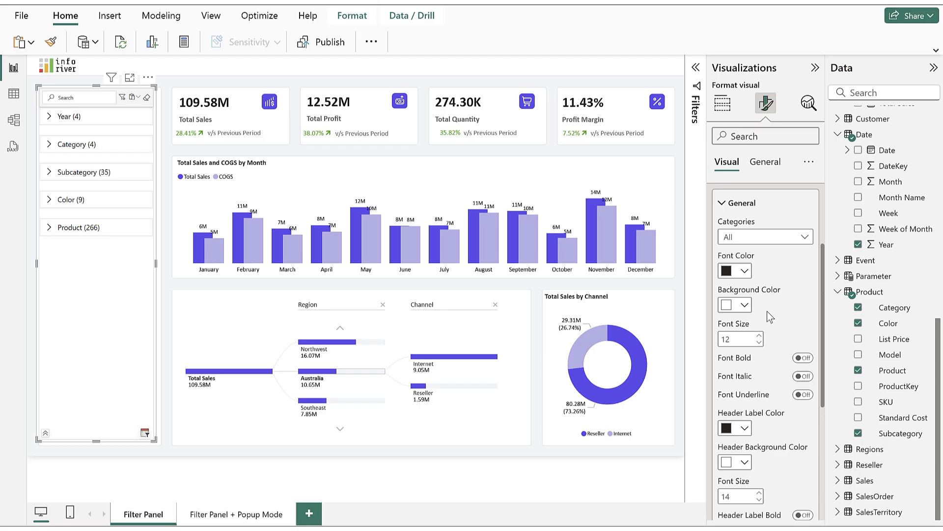
pyautogui.click(765, 237)
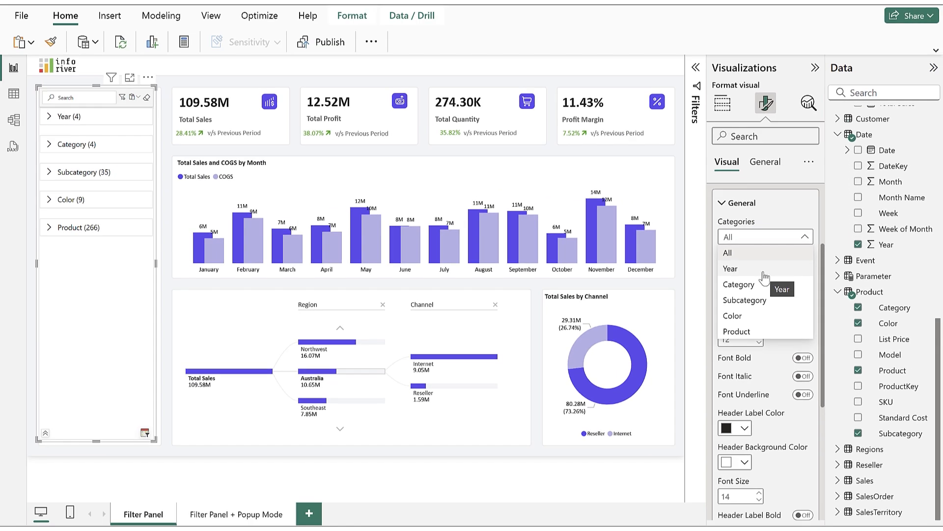
pyautogui.click(730, 268)
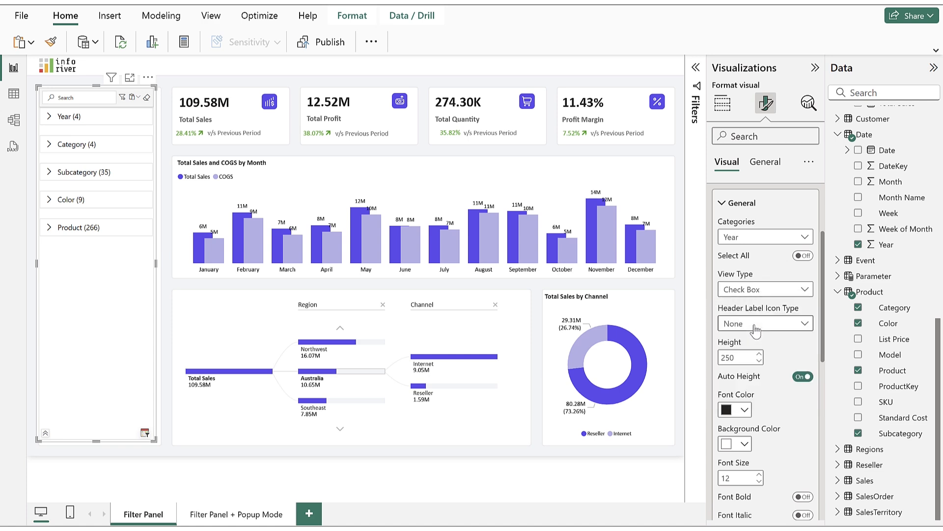
pyautogui.scroll(-3)
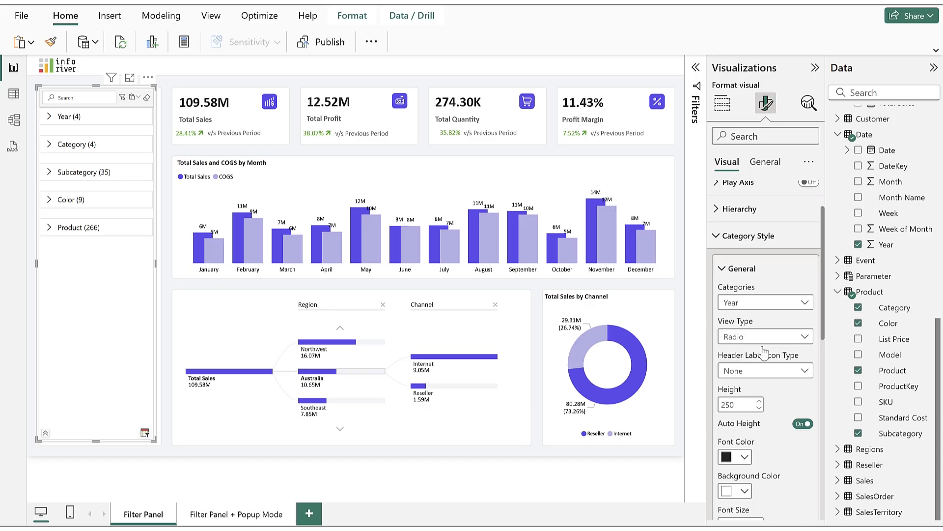
pyautogui.moveTo(751, 323)
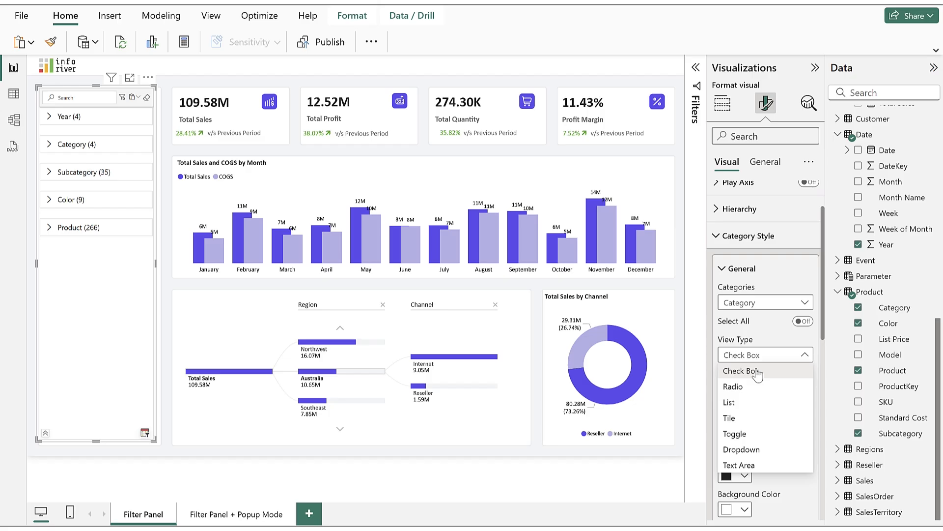
# Step: Set Subcategory's view type to List, then review the Color and Product categories
pyautogui.click(761, 302)
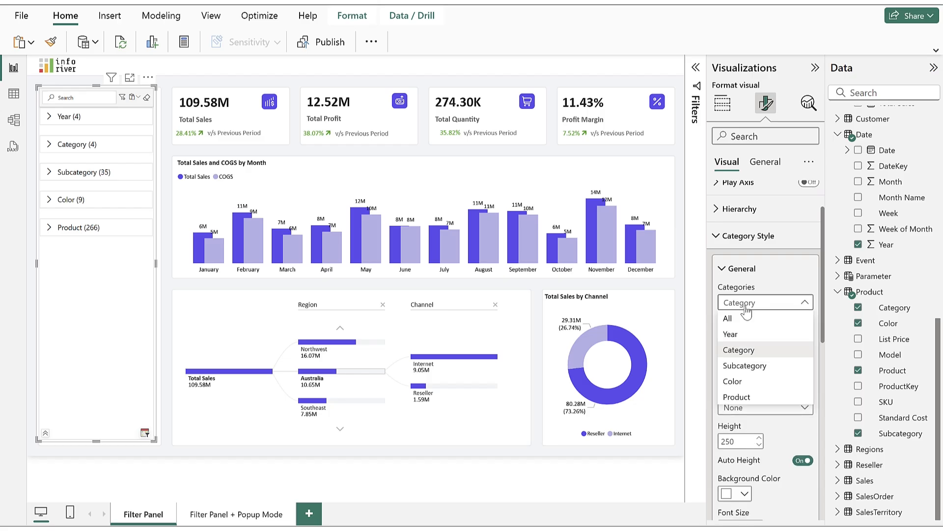
pyautogui.click(745, 365)
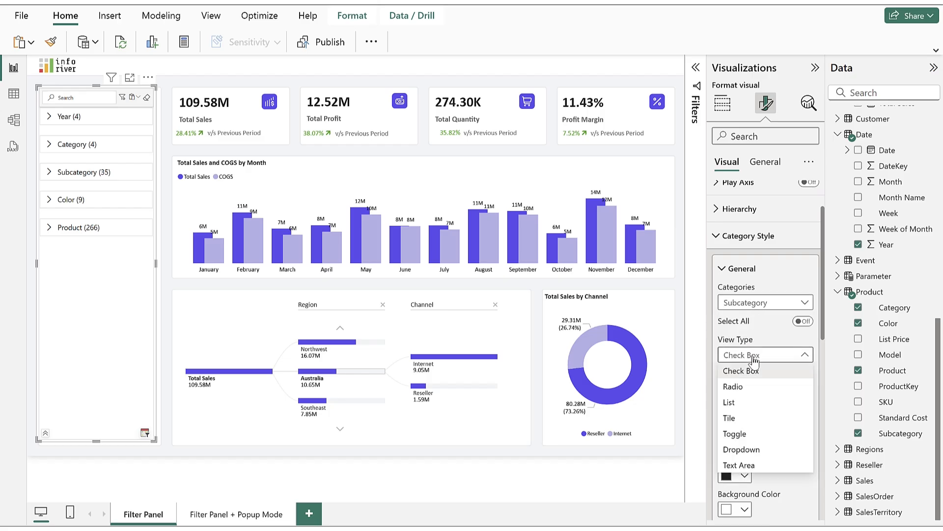
pyautogui.click(728, 402)
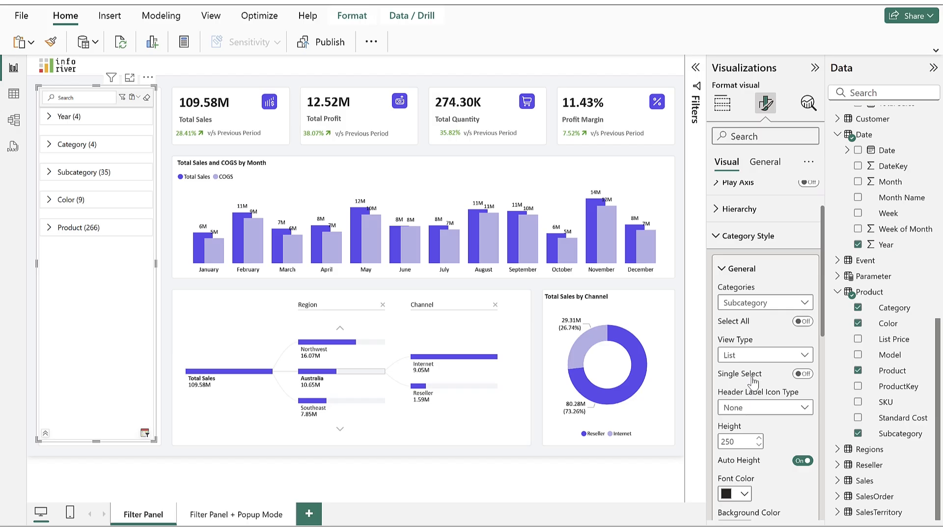
pyautogui.click(764, 302)
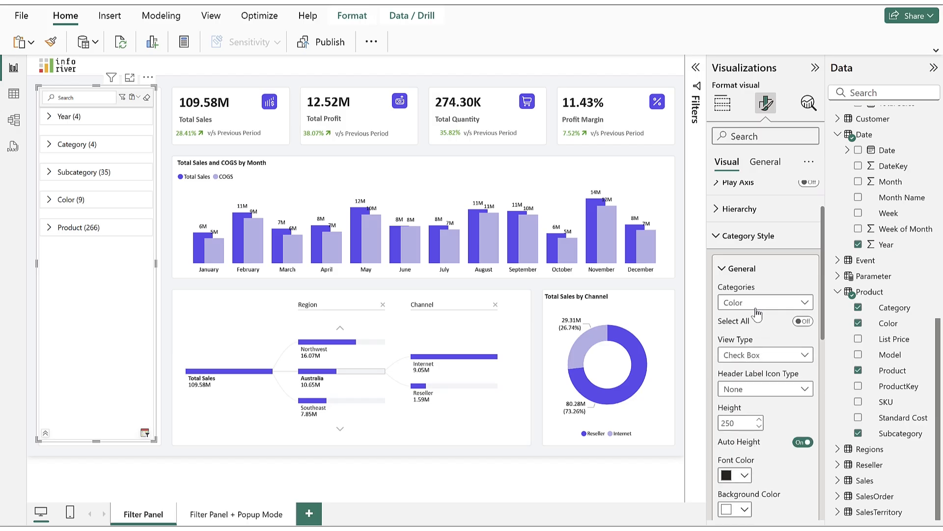
pyautogui.click(765, 302)
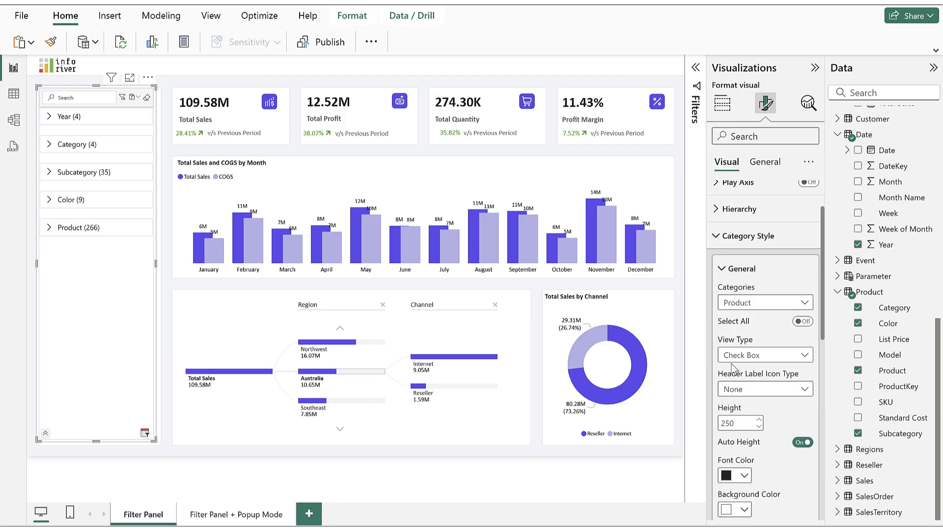
pyautogui.click(48, 117)
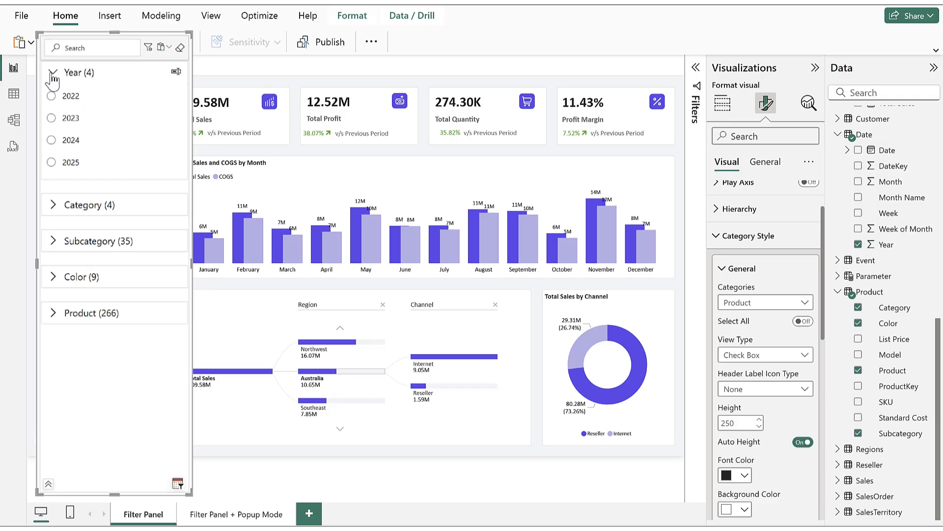
pyautogui.click(72, 72)
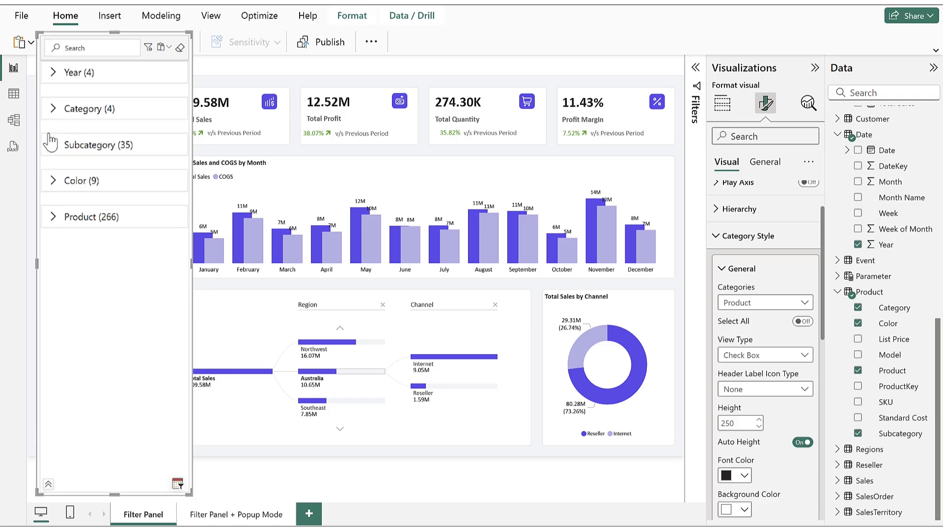
pyautogui.click(77, 179)
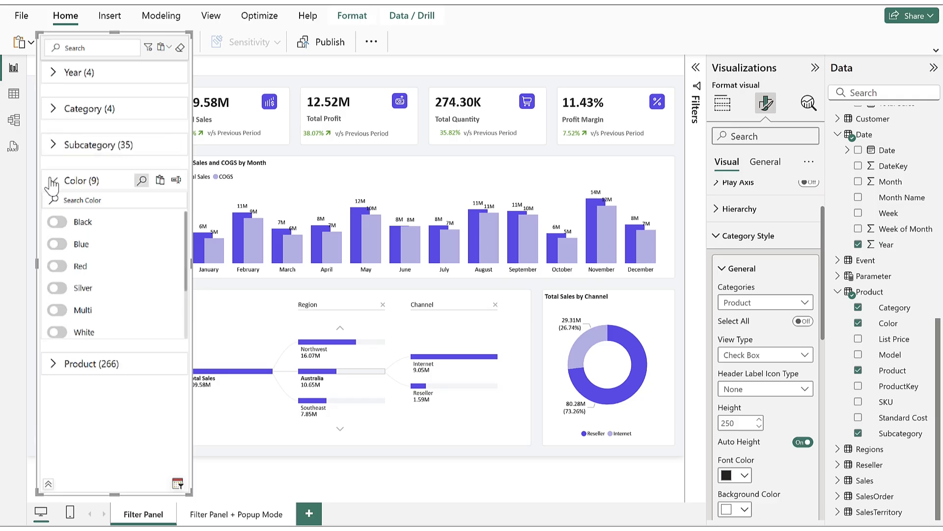
pyautogui.click(50, 181)
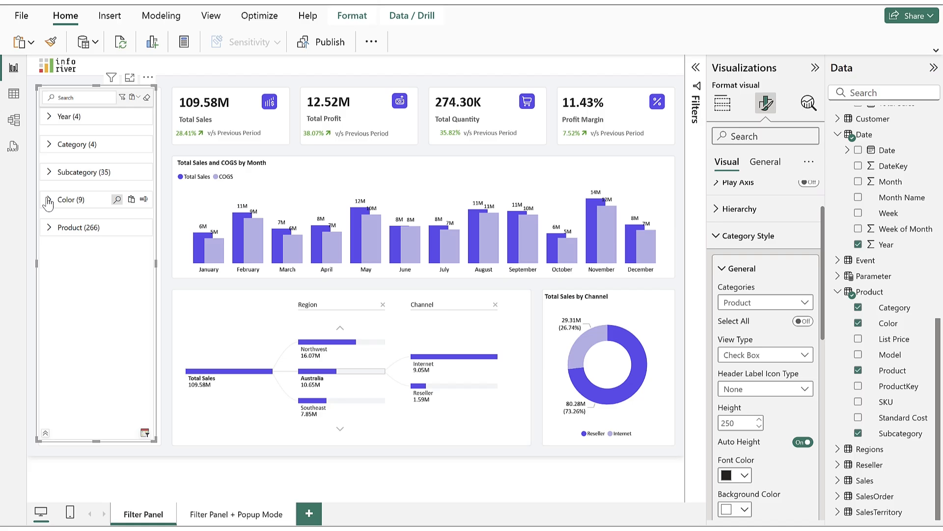
# Step: Copy the Super Filter visual and switch to the Filter Panel + Popup Mode page
pyautogui.click(19, 42)
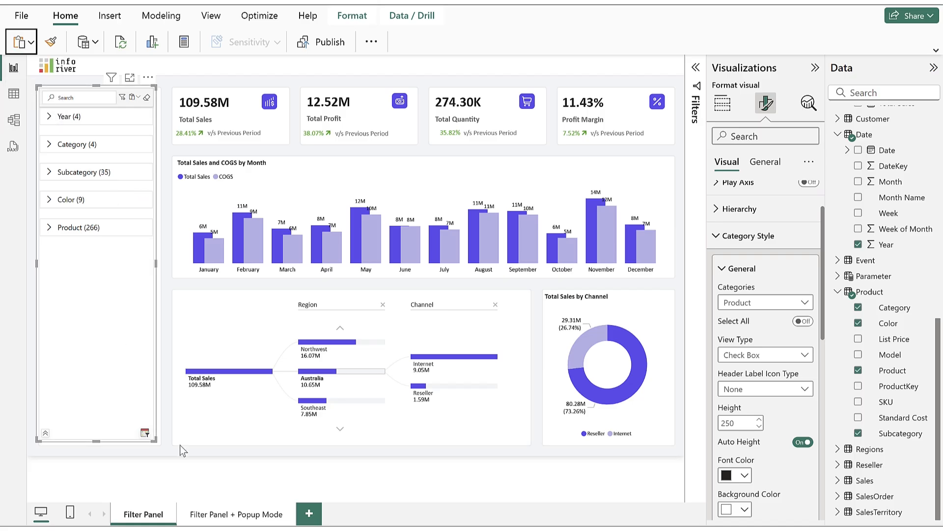
pyautogui.click(236, 514)
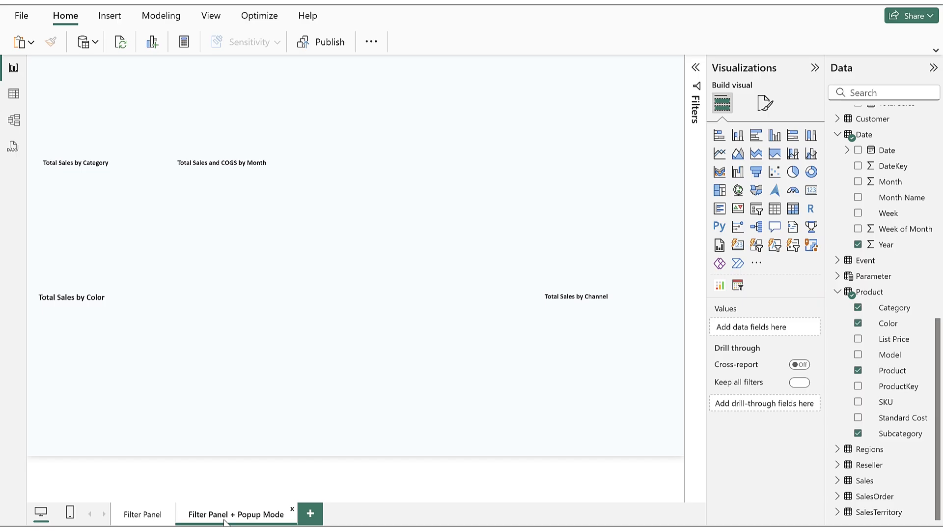
pyautogui.click(236, 514)
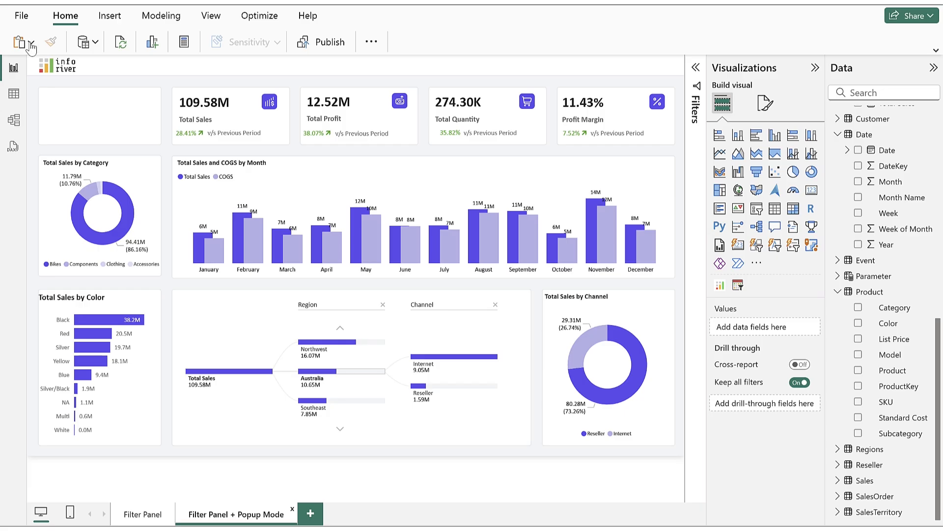
# Step: Paste the Super Filter onto page 2 and expand its Popup Mode settings
pyautogui.click(16, 42)
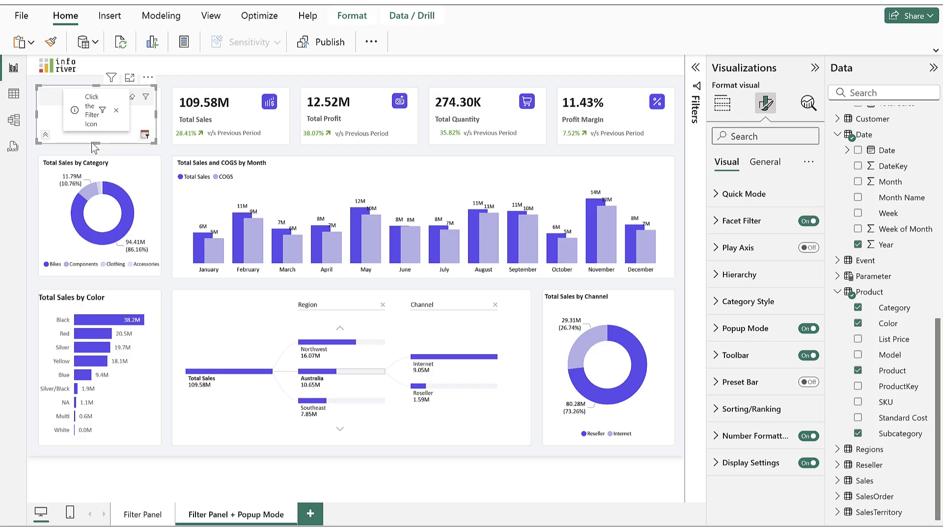
pyautogui.click(746, 328)
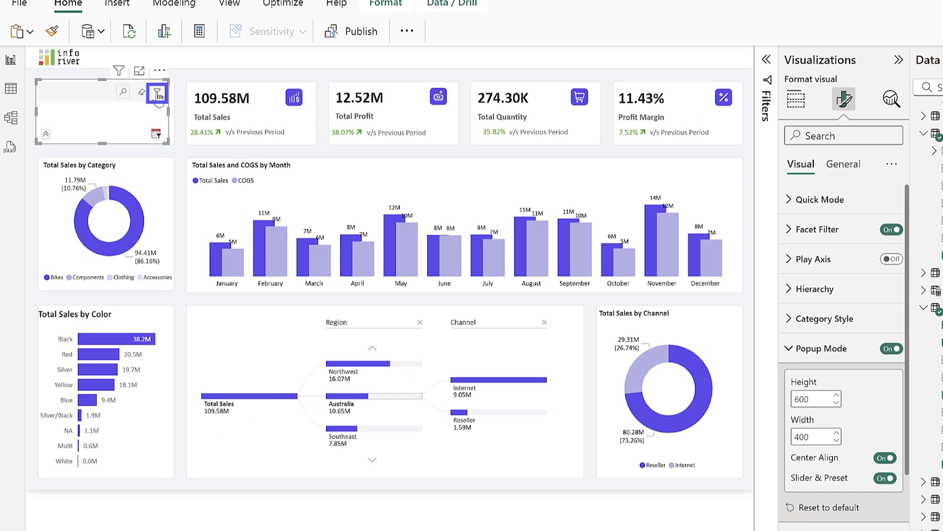
# Step: Through the popup dialog, filter Category to Accessories and Bikes and apply it
pyautogui.click(156, 94)
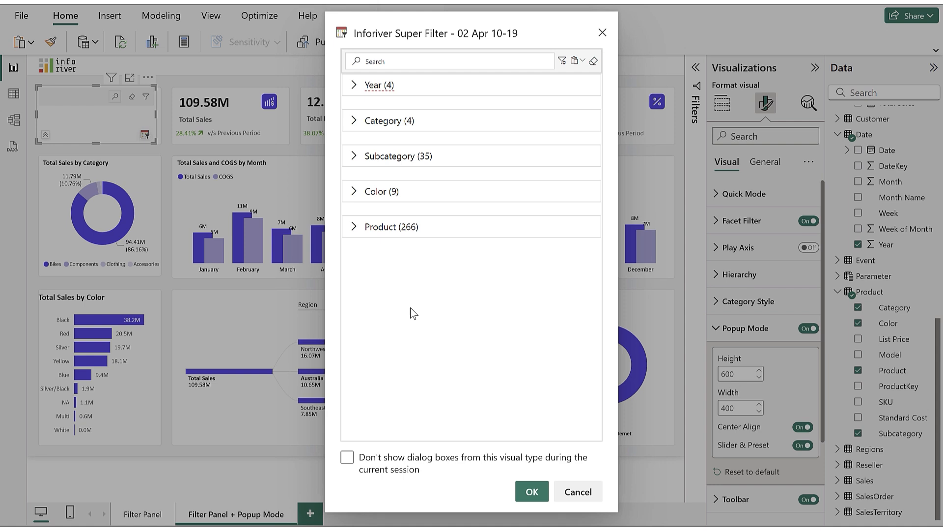
pyautogui.click(378, 84)
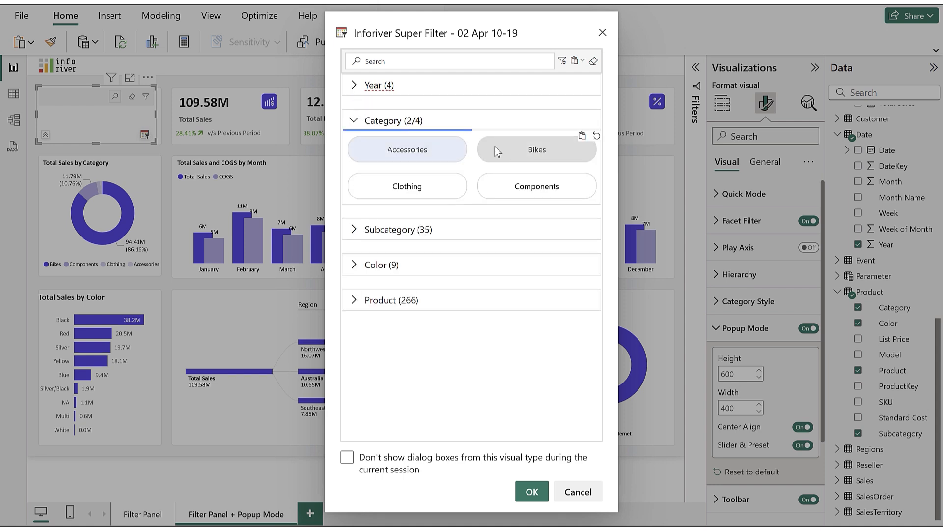
pyautogui.click(531, 492)
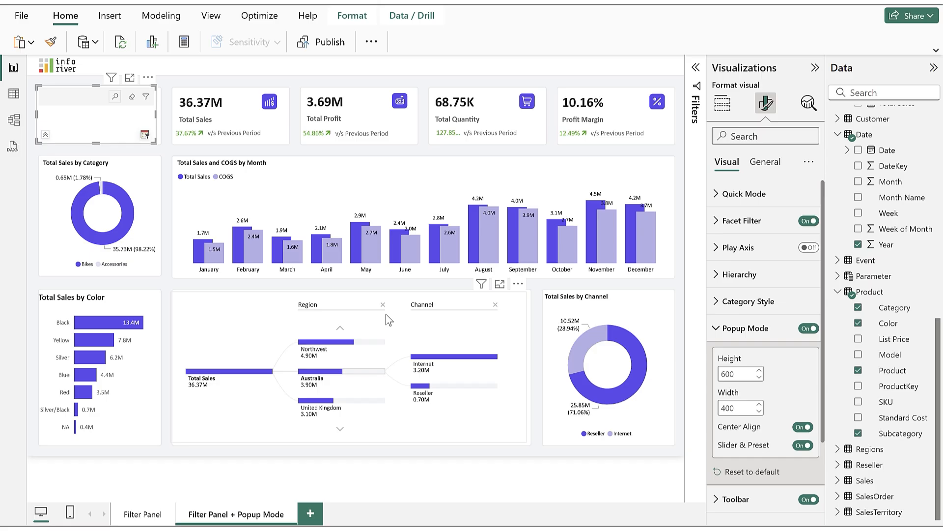
pyautogui.moveTo(392, 286)
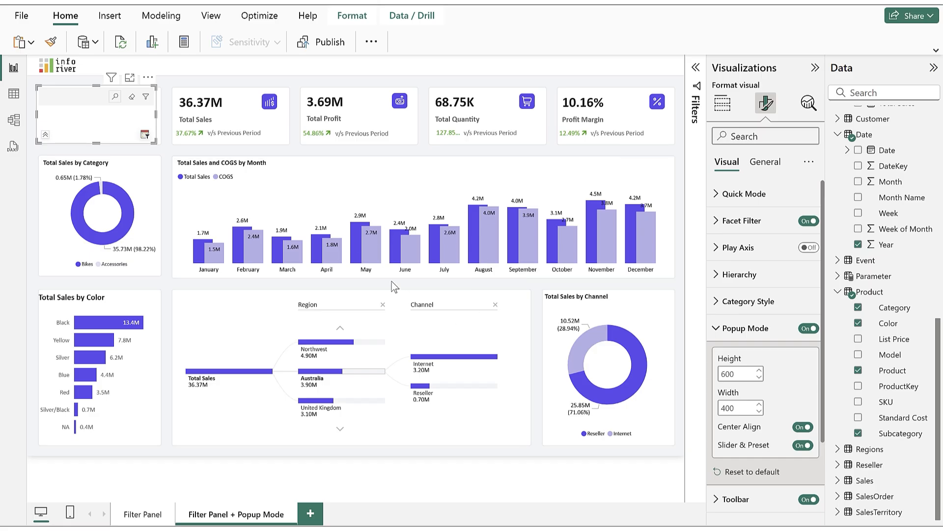
# Step: Clear all Super Filter selections so charts return to the 109.58M totals
pyautogui.click(133, 99)
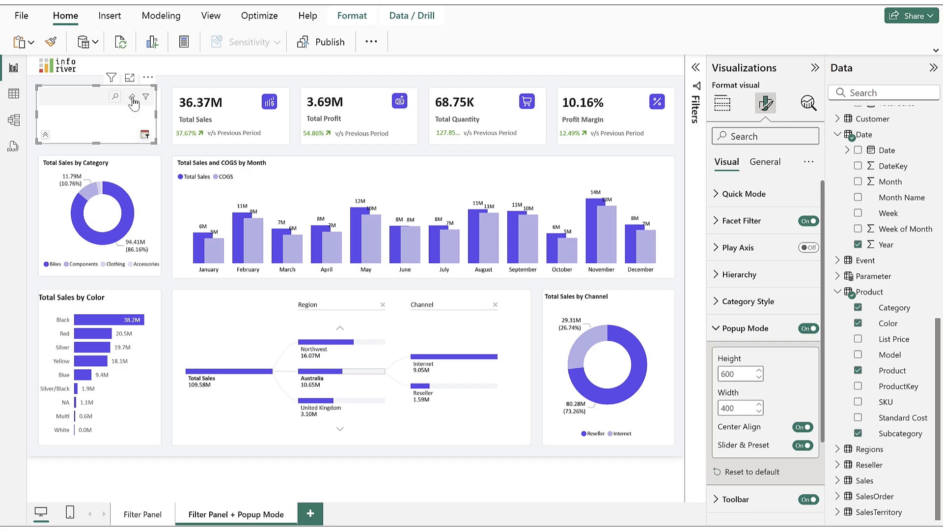